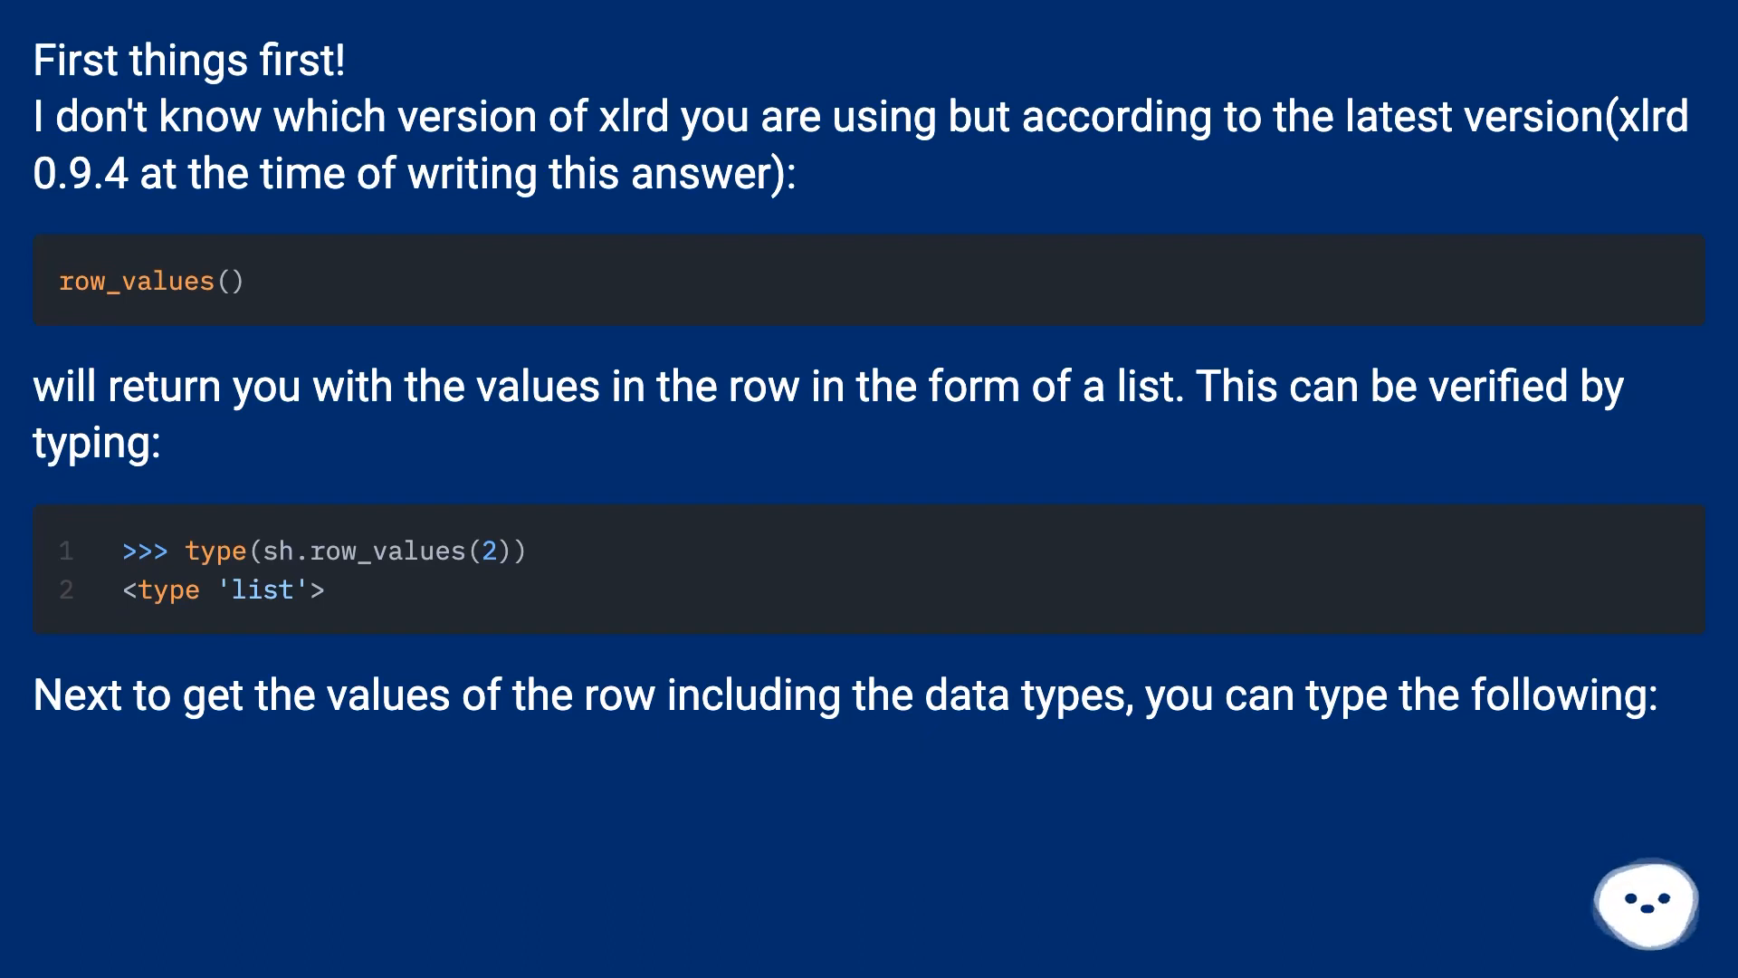
{"action": "scroll", "scroll_direction": "down", "scroll_amount": 3}
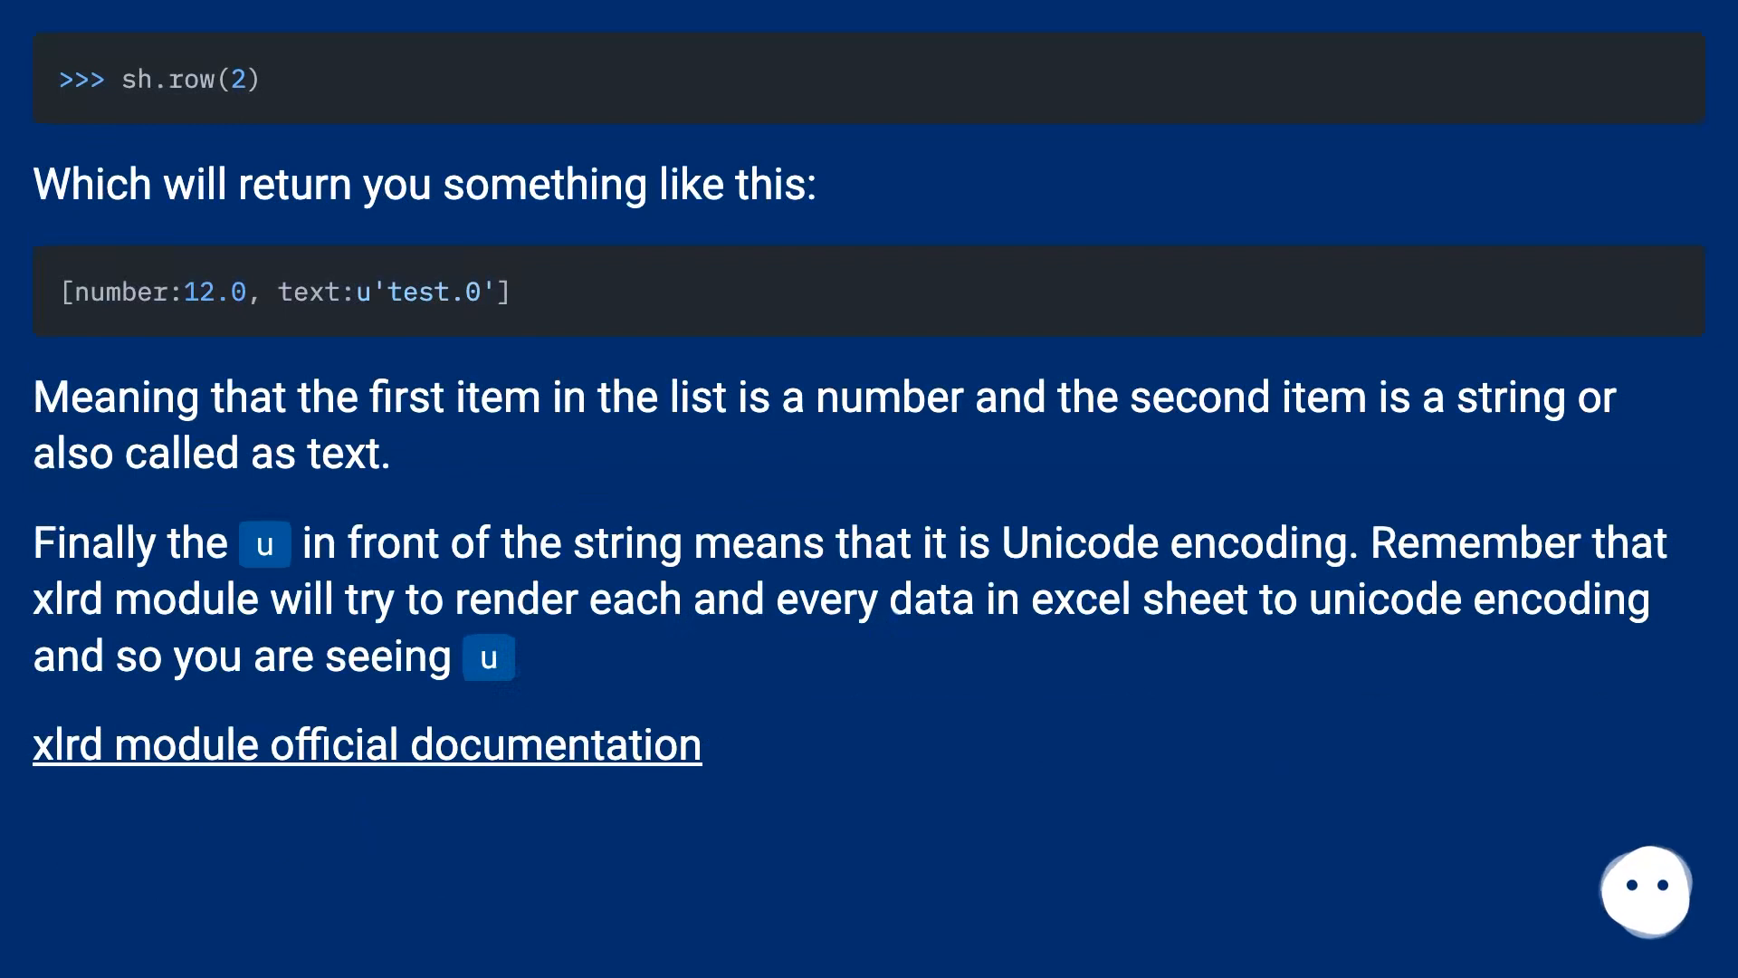